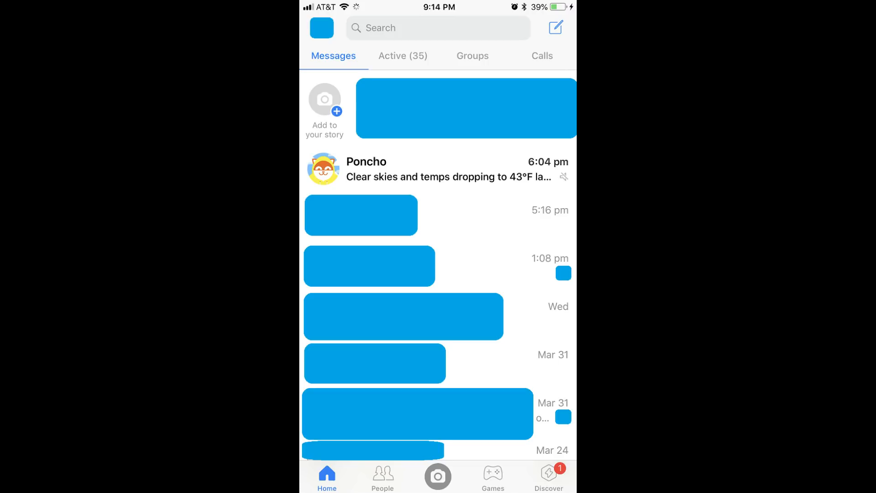
Go to the Me page from the Messages screen via the profile picture.
{"action": "left_click", "coordinate": [321, 28]}
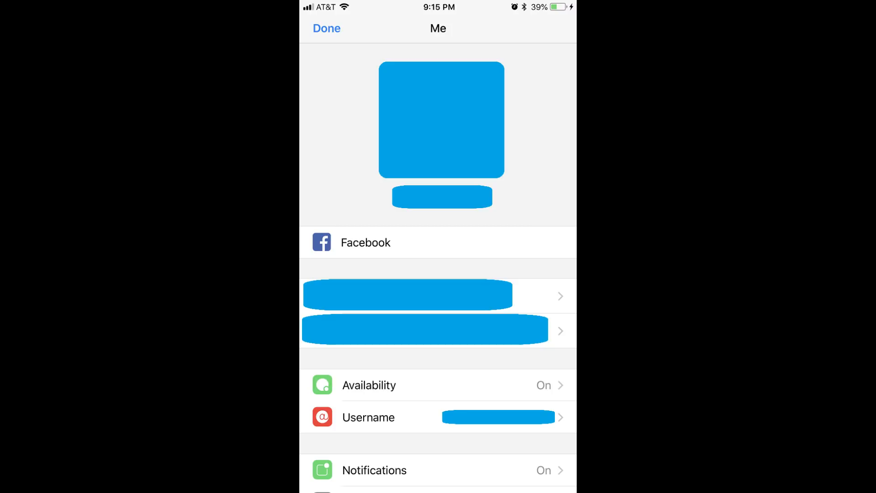
Enter the Availability setting from the Me page.
{"action": "left_click", "coordinate": [369, 385]}
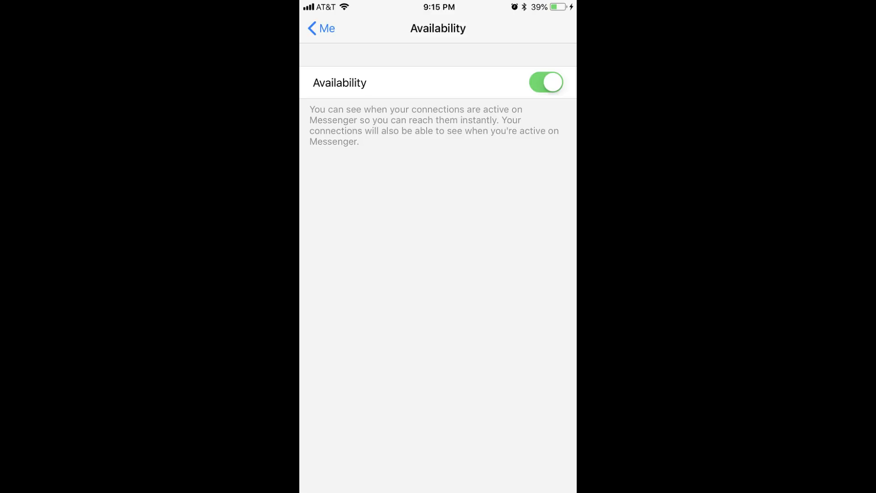
Switch the Availability toggle off and confirm with Turn Off.
{"action": "left_click", "coordinate": [546, 83]}
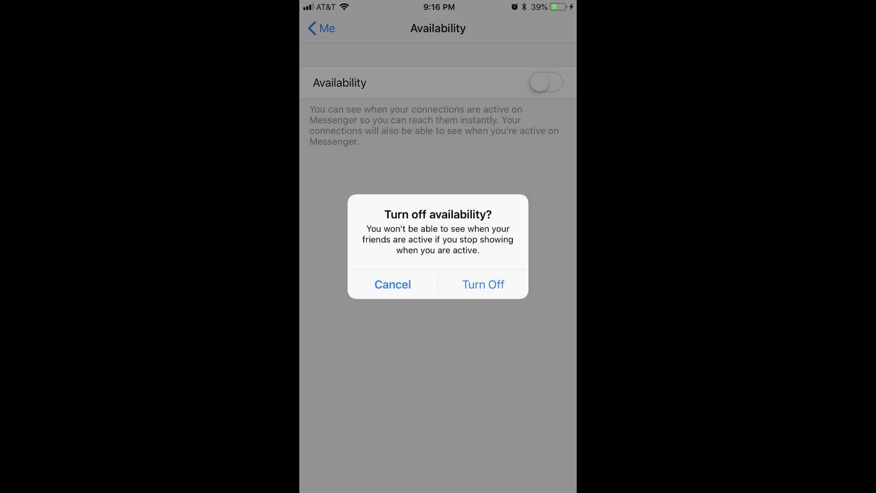
{"action": "left_click", "coordinate": [483, 284]}
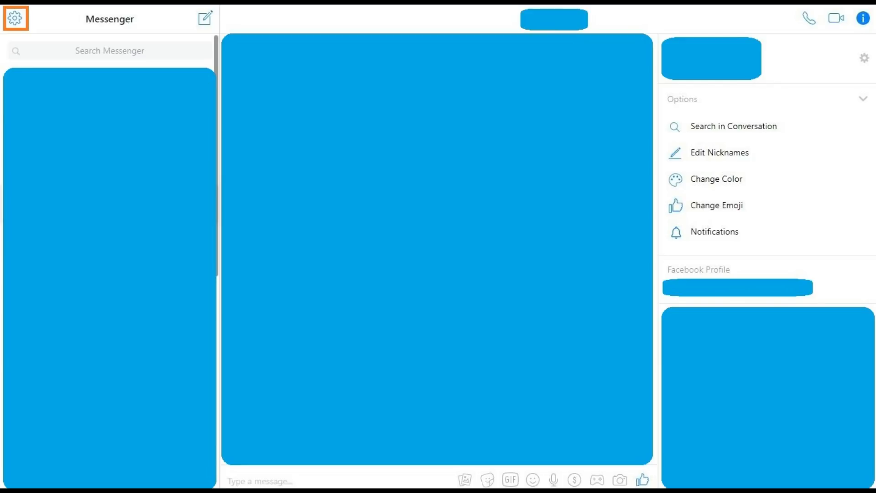
Show the gear menu in the Messenger.com sidebar.
{"action": "left_click", "coordinate": [13, 18]}
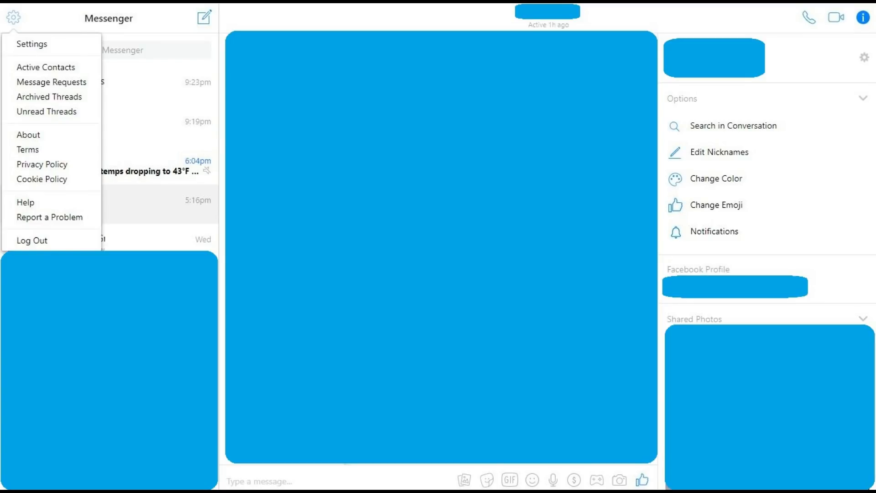
From Settings, switch off the Go Offline toggle next to Account.
{"action": "left_click", "coordinate": [31, 44]}
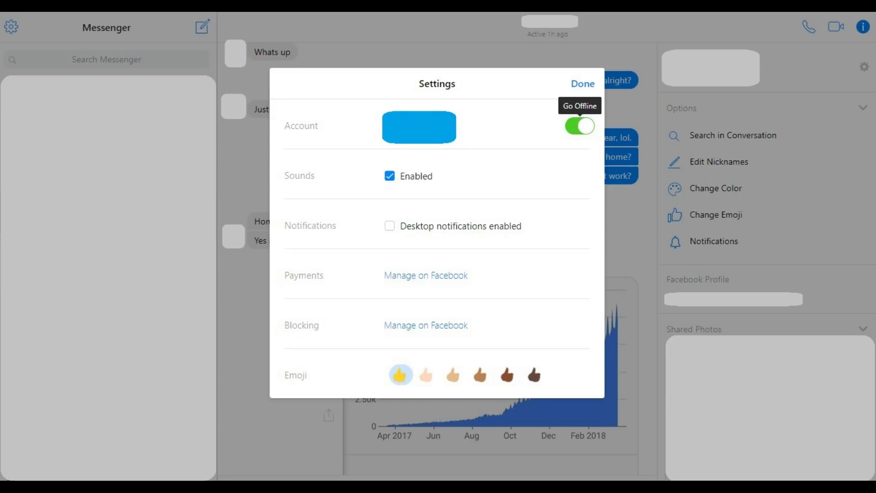
{"action": "left_click", "coordinate": [579, 126]}
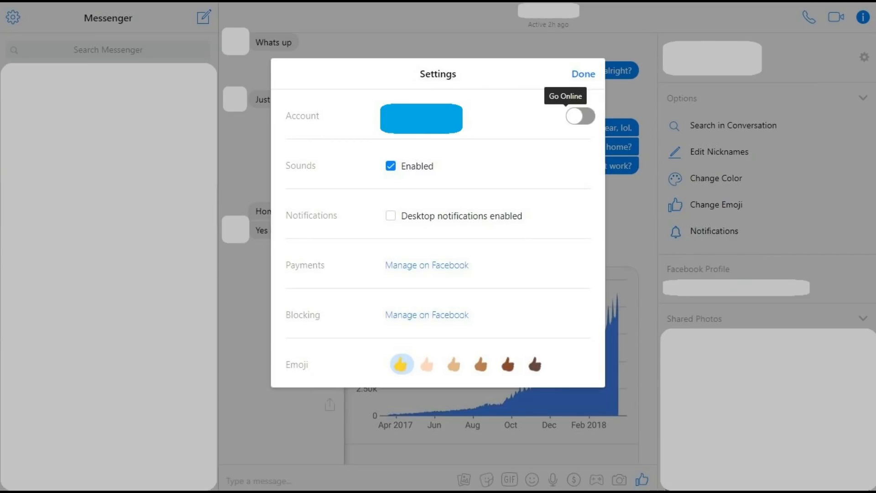